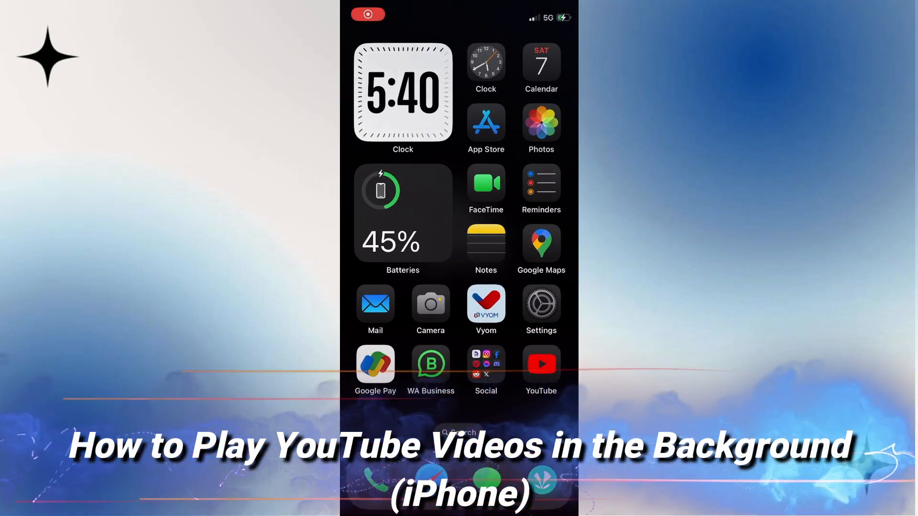
Launch the YouTube app and scroll down the Home feed past the Shorts shelf.
click(540, 363)
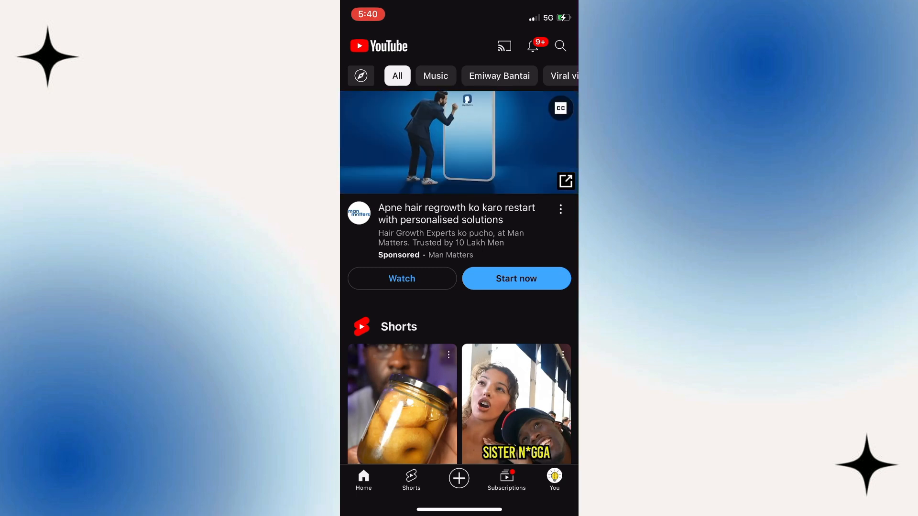
scroll(down, 3)
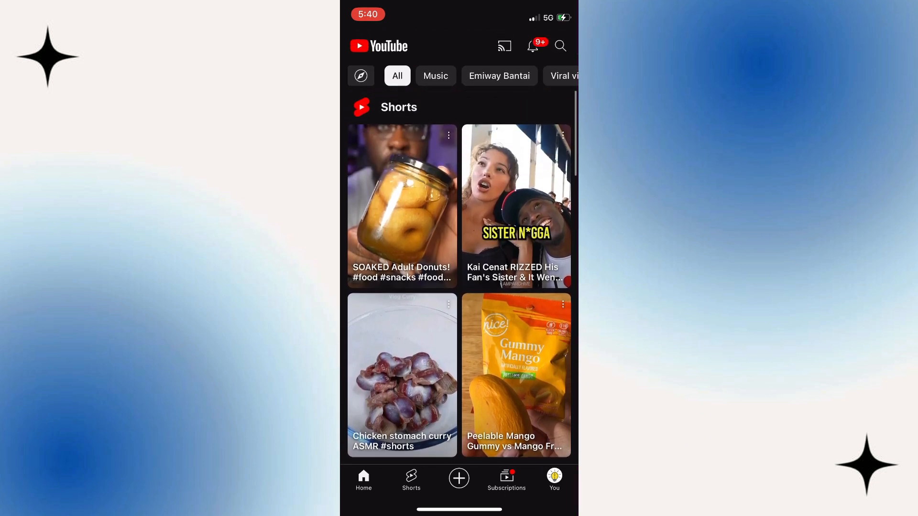
scroll(down, 3)
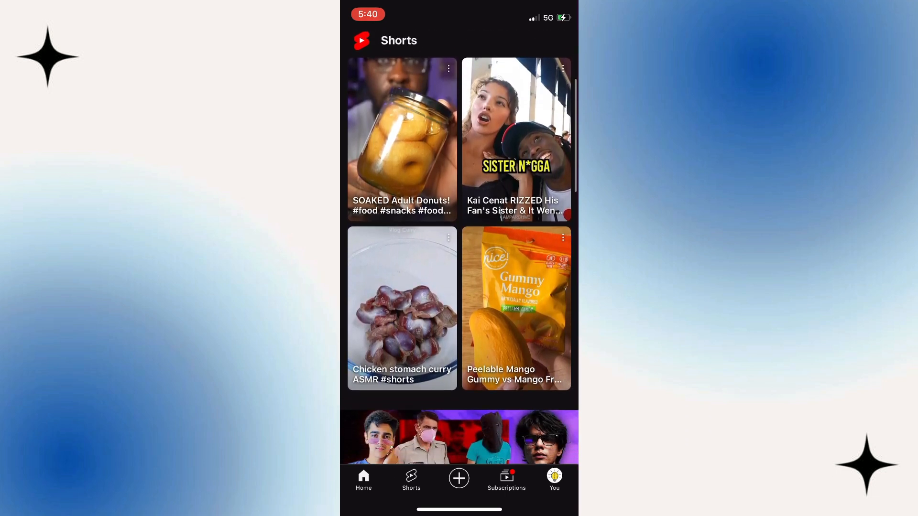
scroll(down, 3)
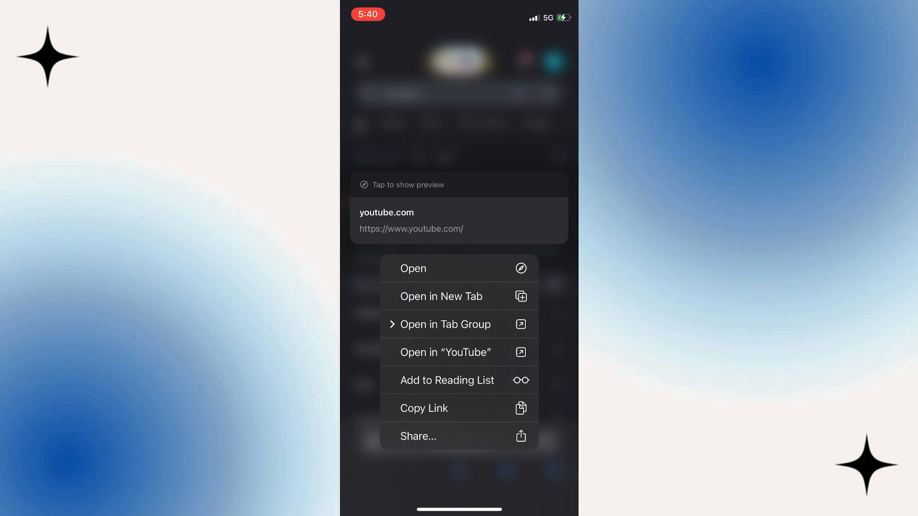
Open the YouTube link in Safari, search 'Mrbeast', and bring up the page options menu.
click(413, 268)
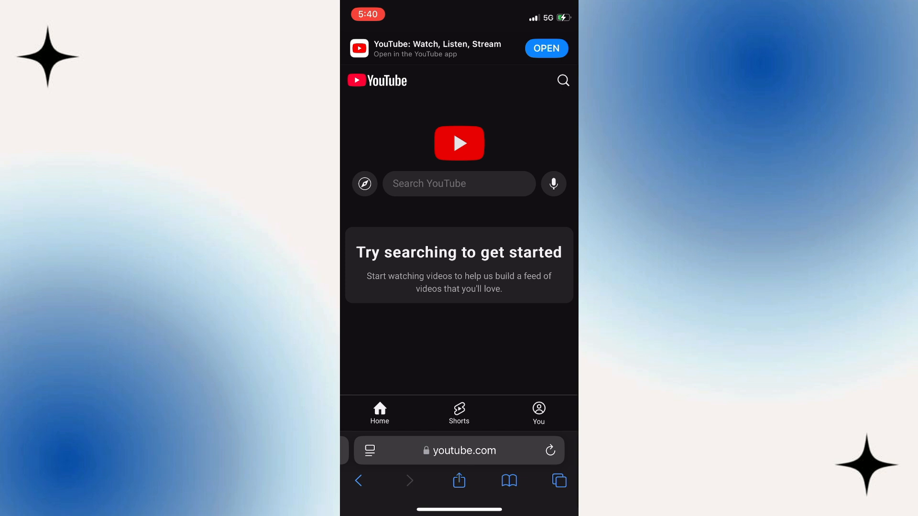
text(Mrbeast)
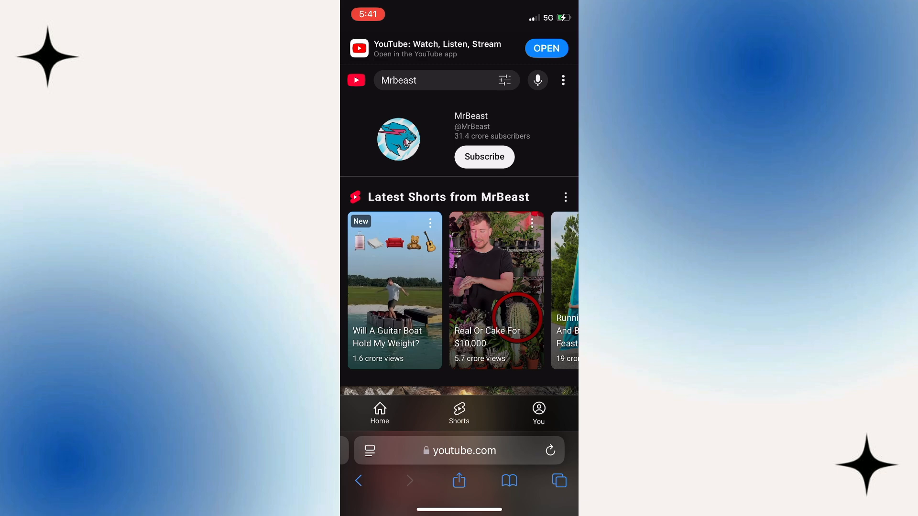
scroll(down, 3)
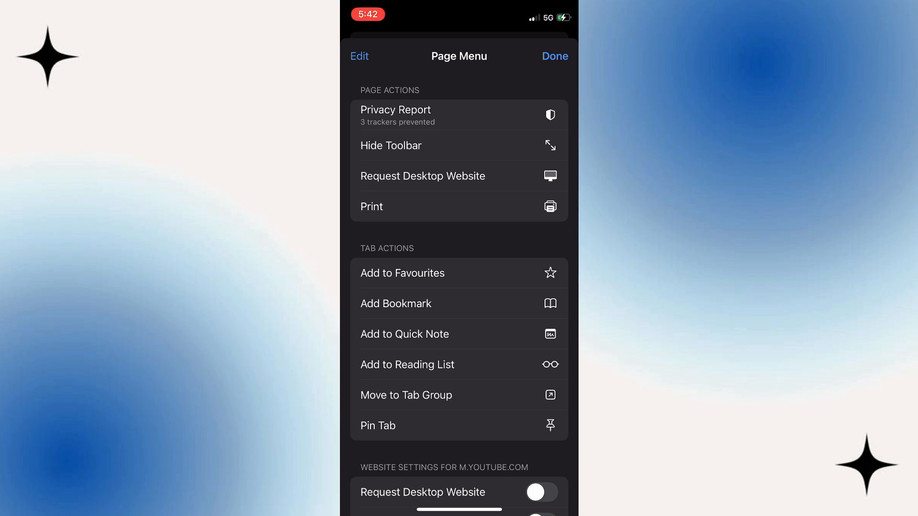
click(554, 56)
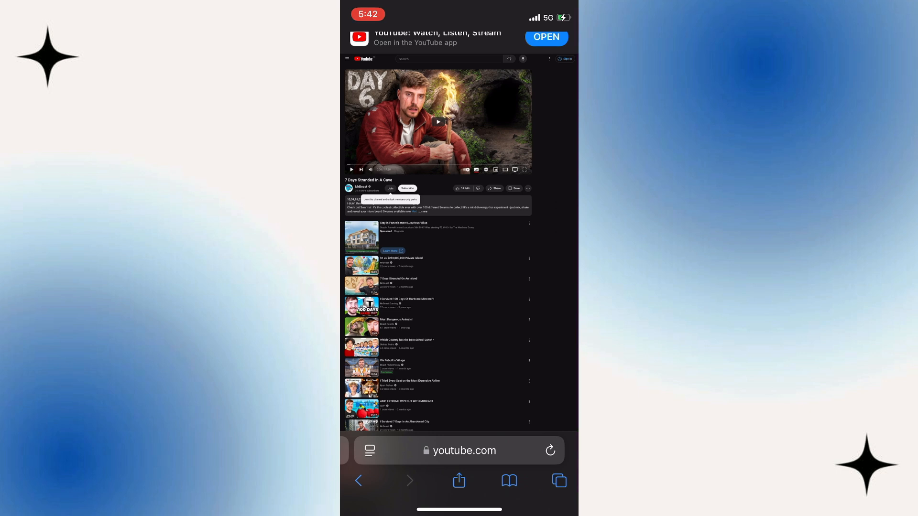
Play MrBeast's '7 Days Stranded In A Cave' on desktop YouTube, then leave Safari with it in background.
click(438, 121)
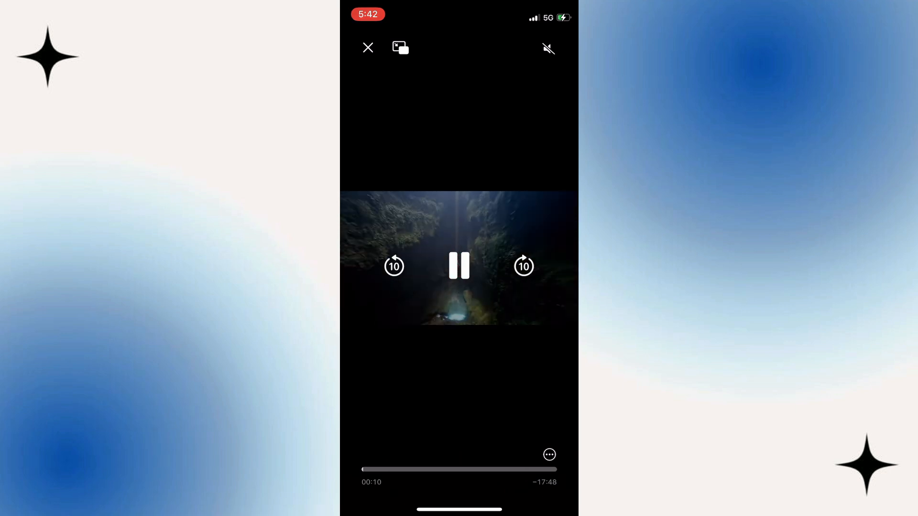
click(368, 47)
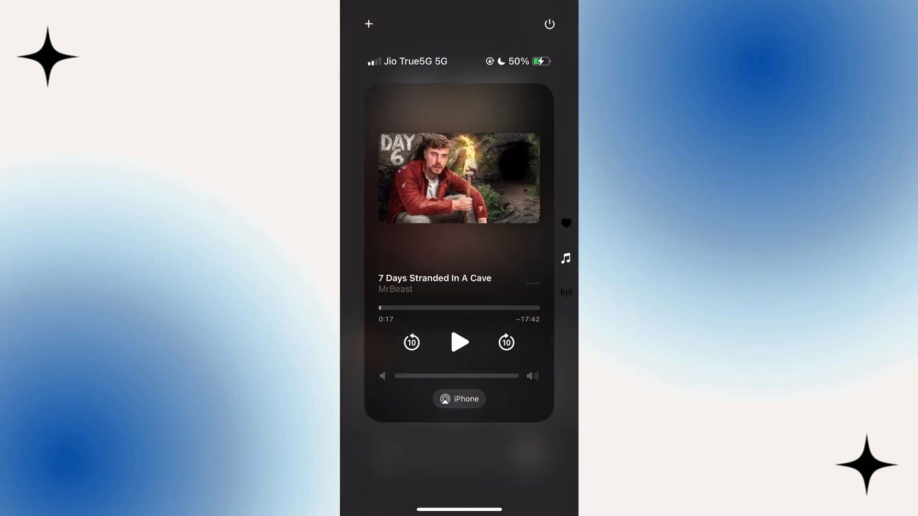
Resume the MrBeast cave video at 0:17 from the Control Center media widget.
click(459, 342)
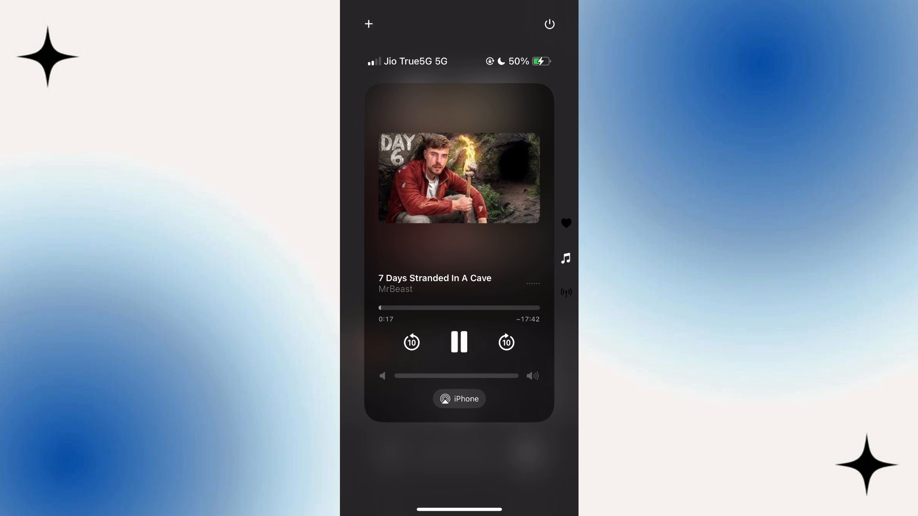